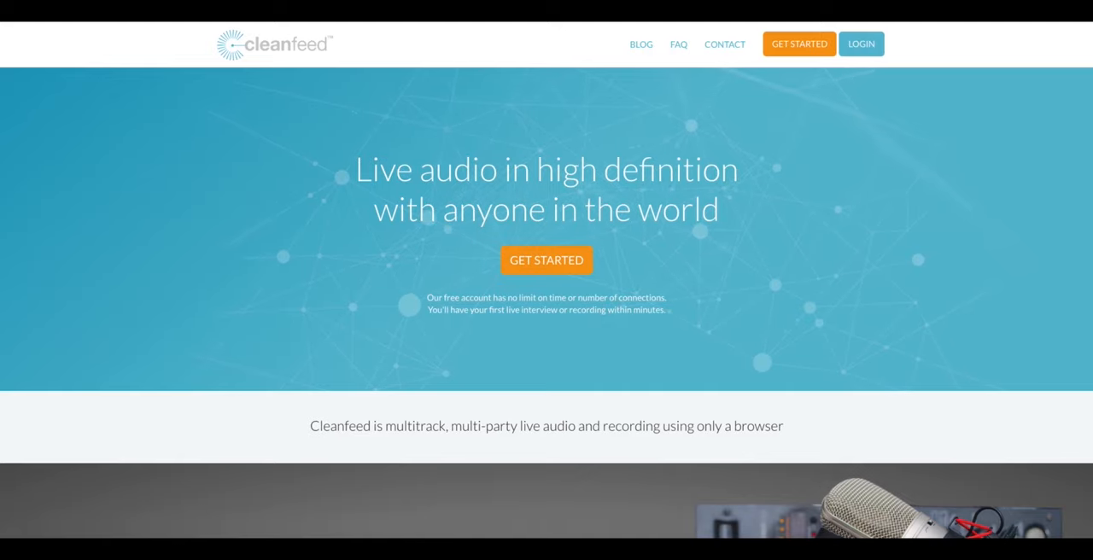
Scroll past the pricing table and start signing up for a free Cleanfeed account via GET STARTED.
scroll("down", 3)
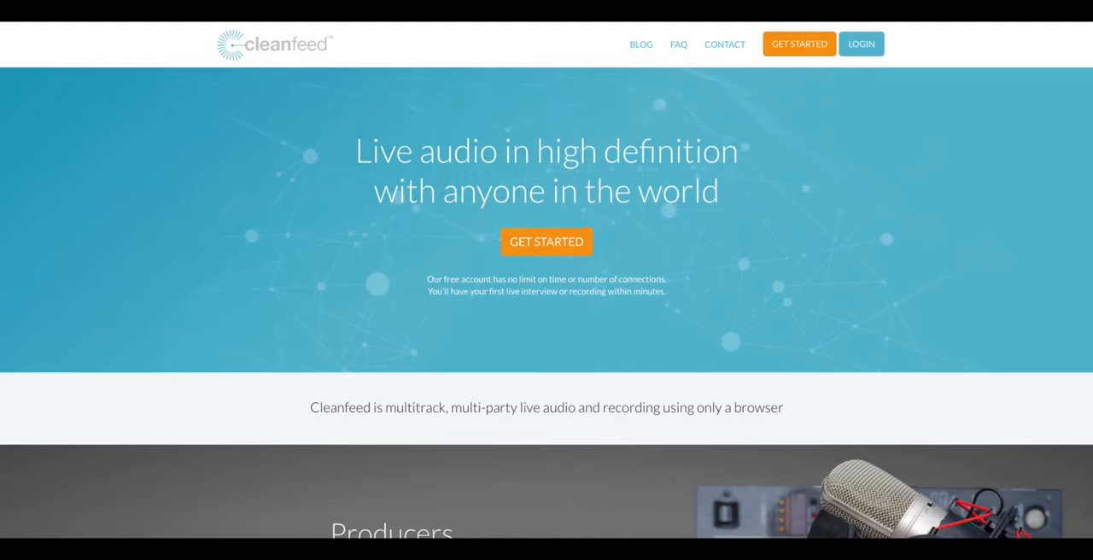
scroll("down", 3)
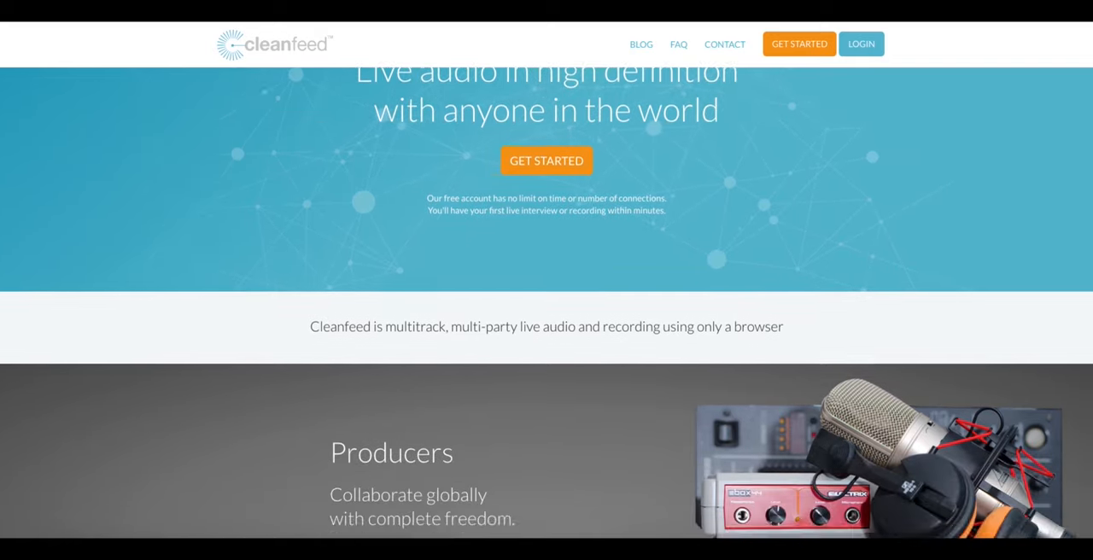
scroll("down", 3)
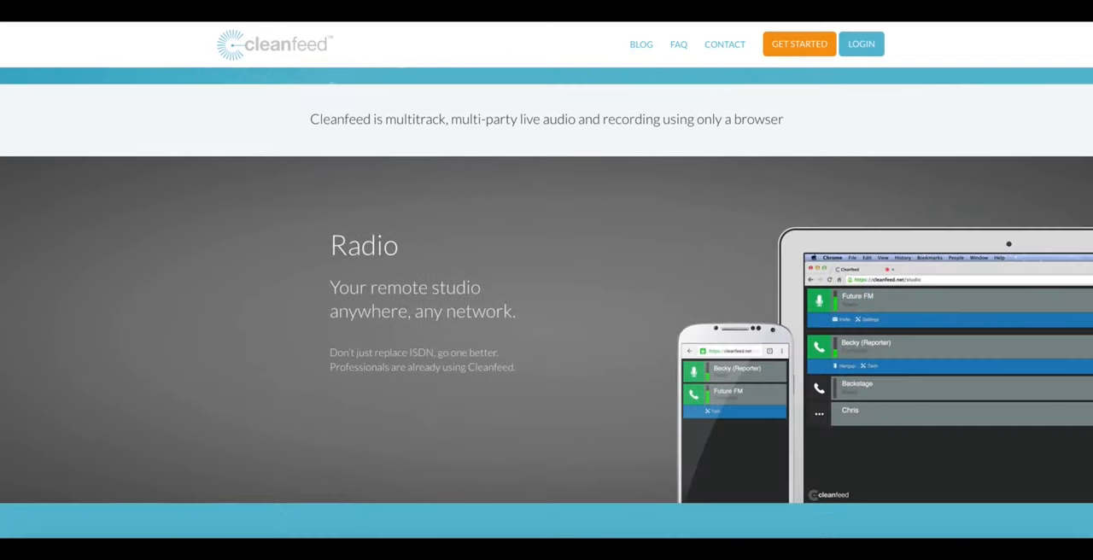
scroll("down", 3)
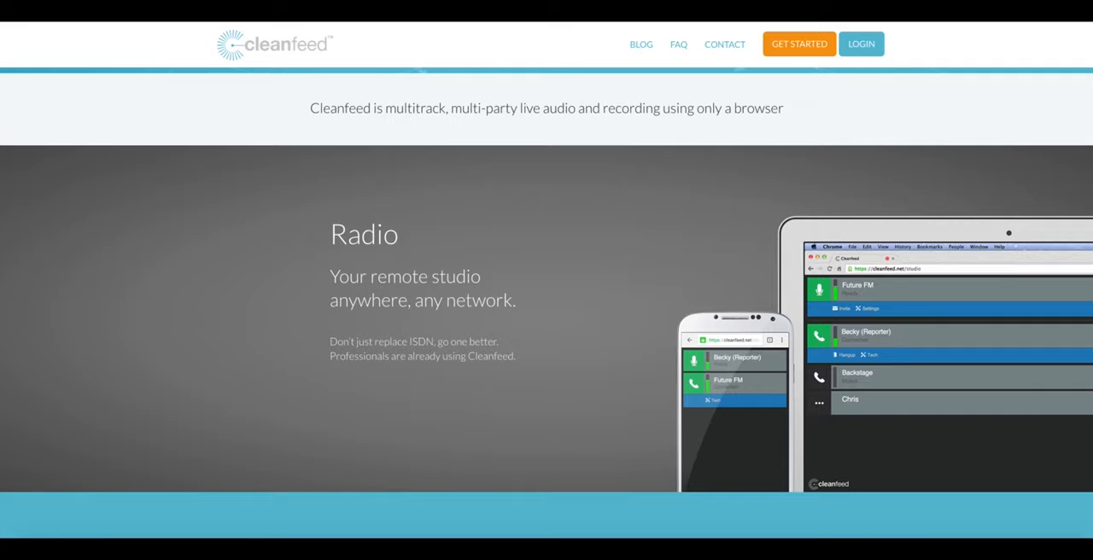
scroll("down", 3)
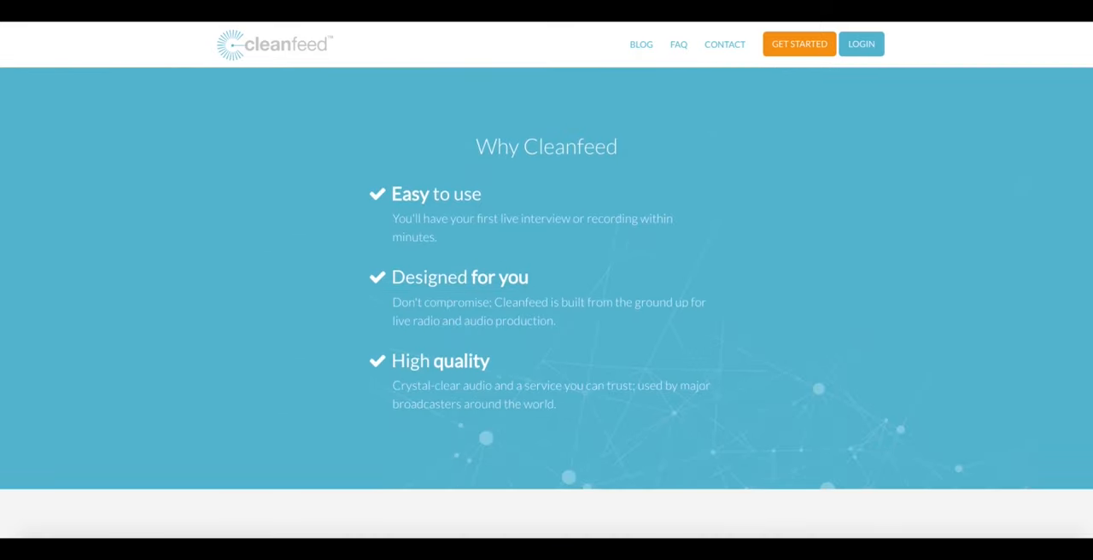
scroll("down", 3)
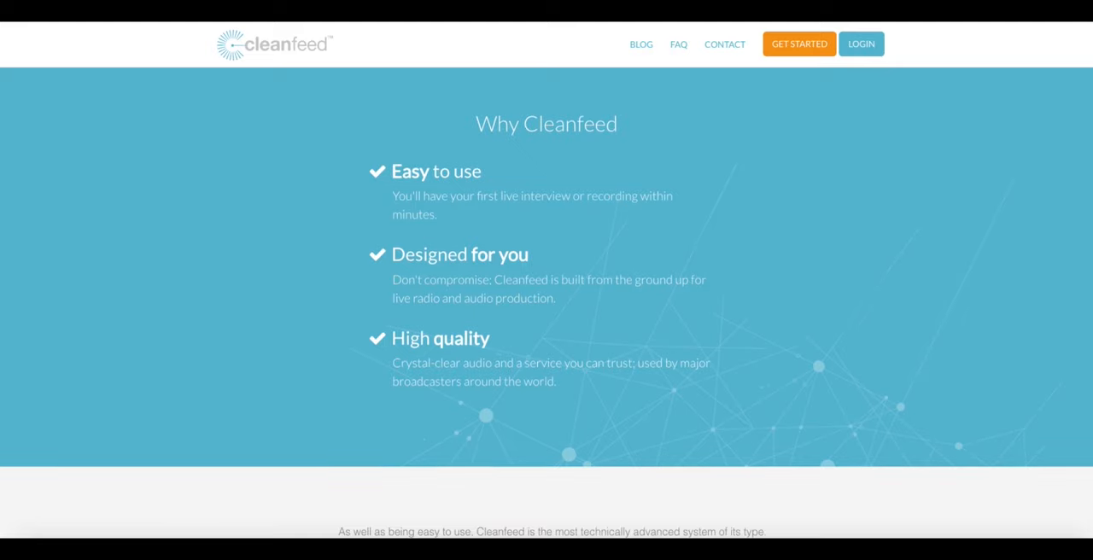
scroll("down", 3)
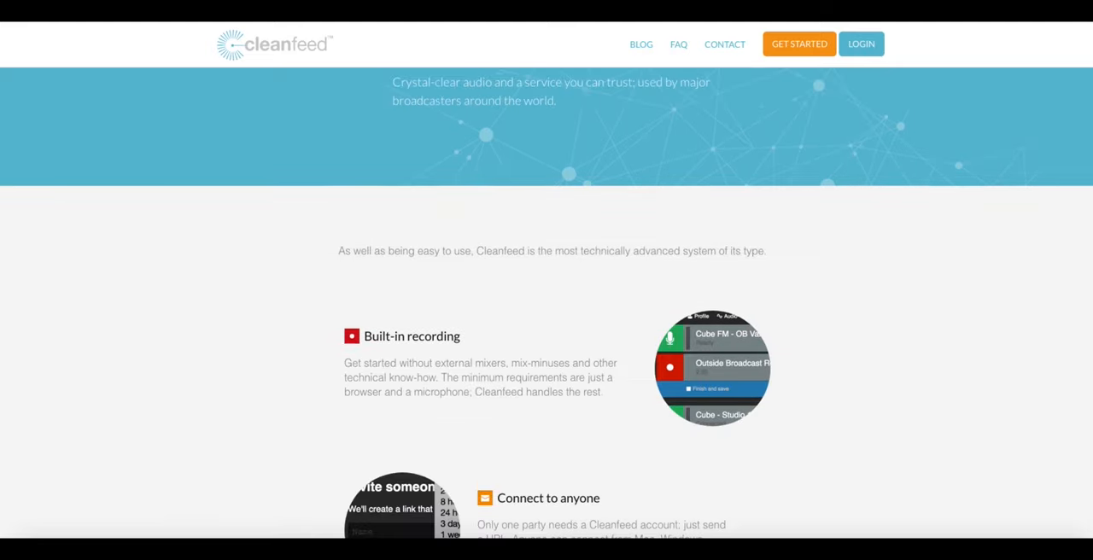
scroll("down", 3)
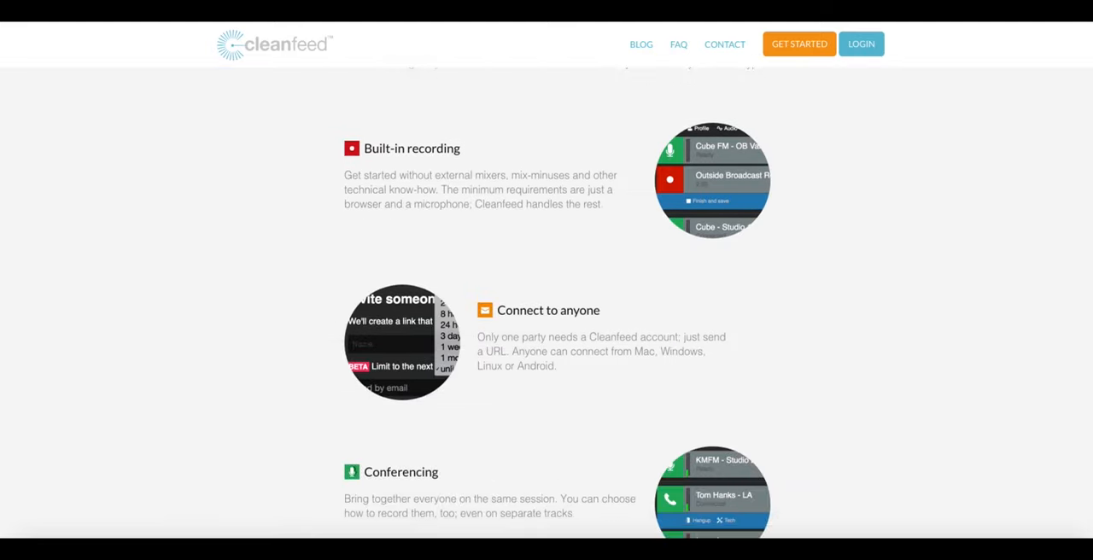
scroll("down", 3)
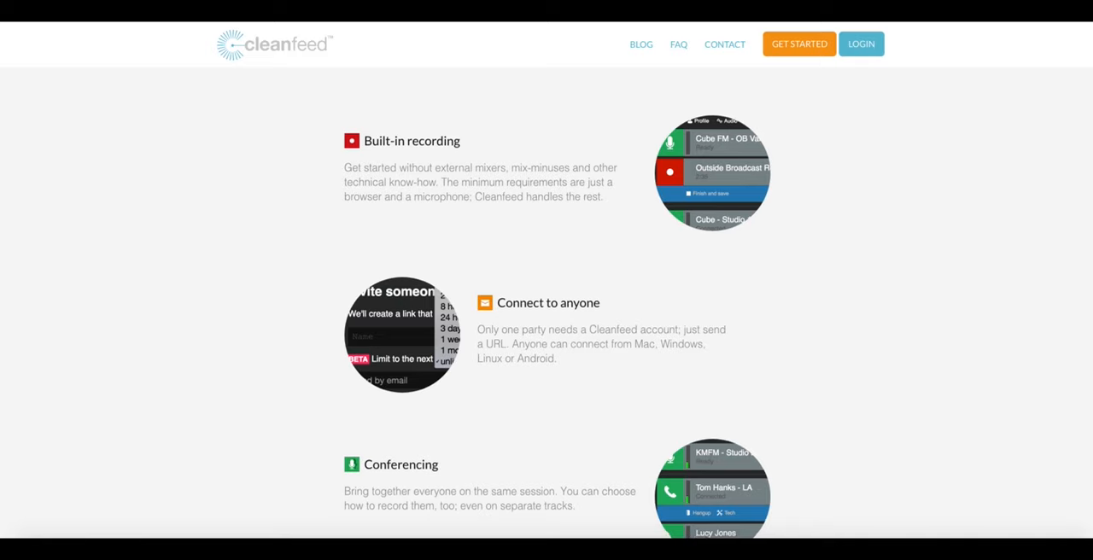
scroll("down", 3)
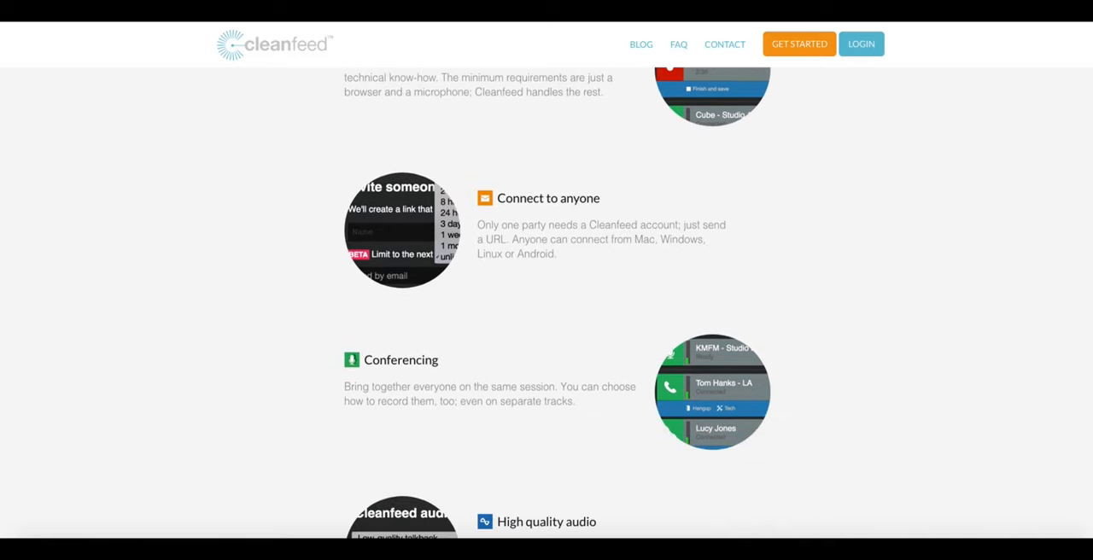
scroll("down", 3)
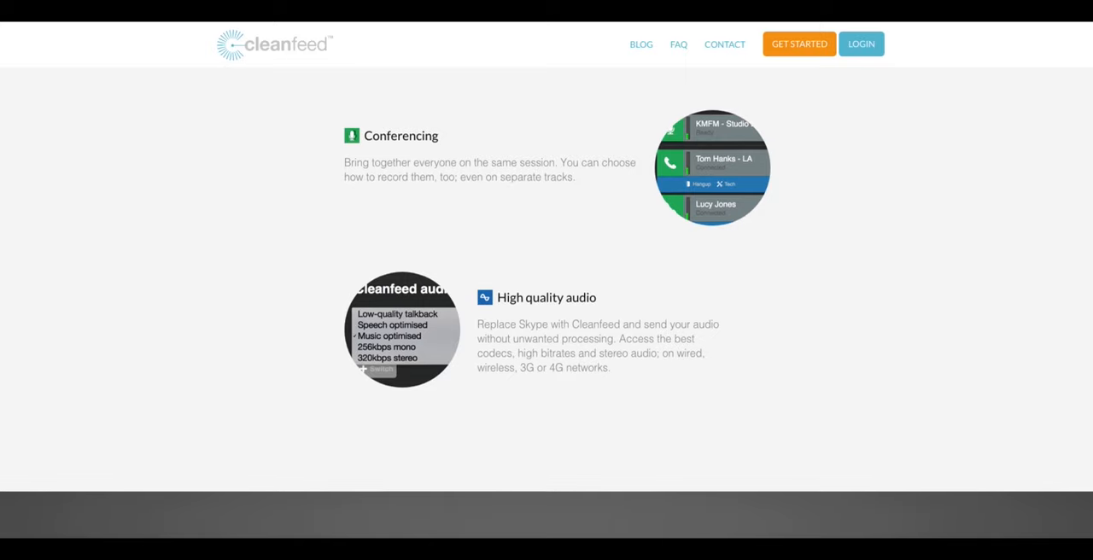
scroll("down", 3)
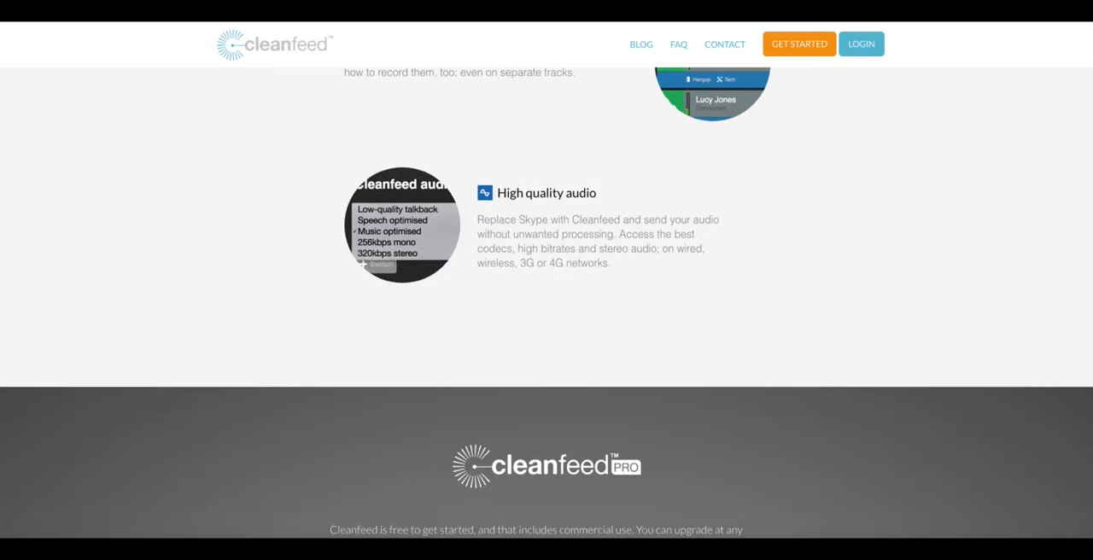
scroll("down", 3)
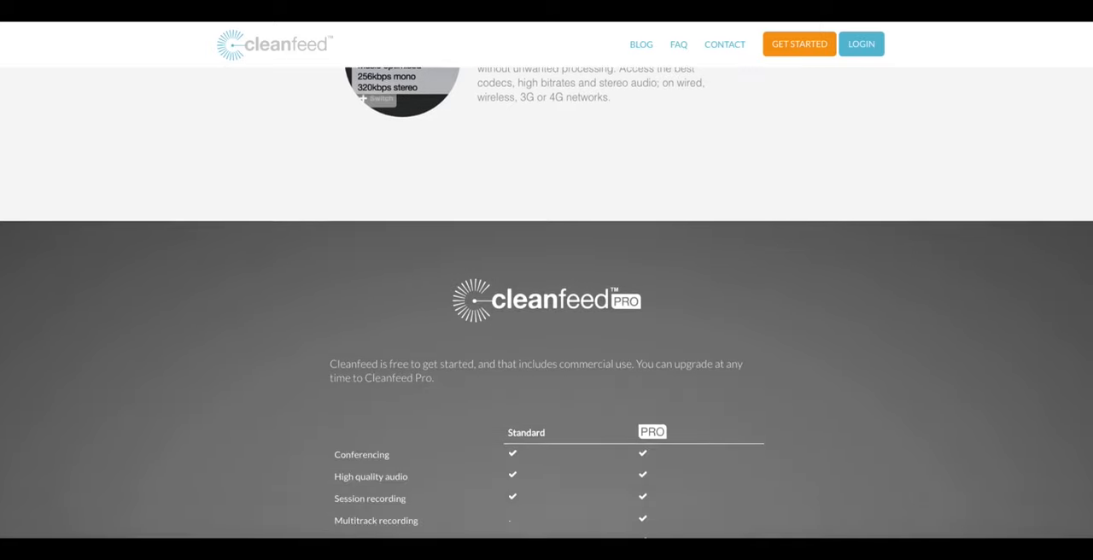
scroll("down", 3)
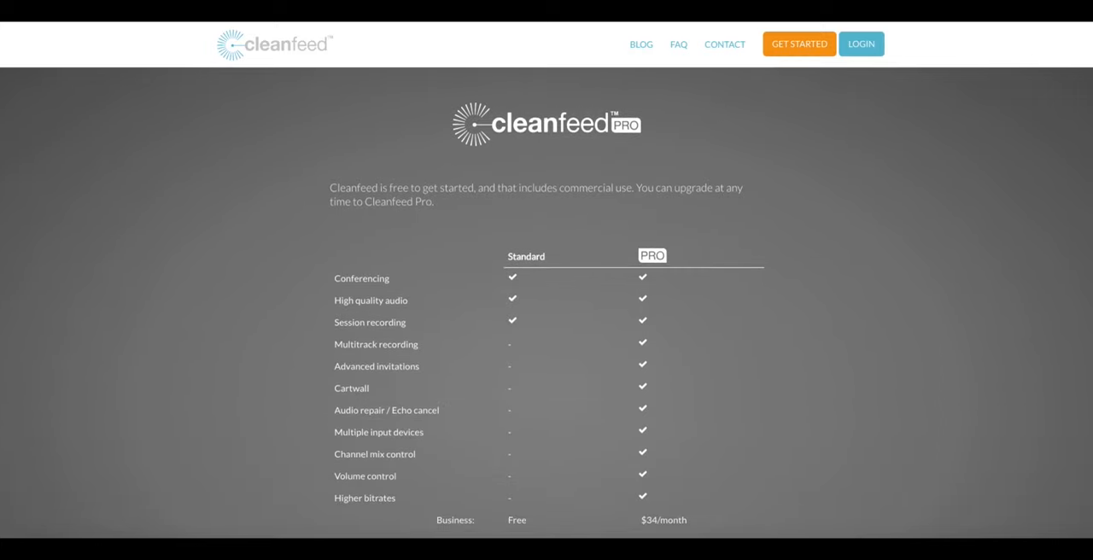
scroll("down", 3)
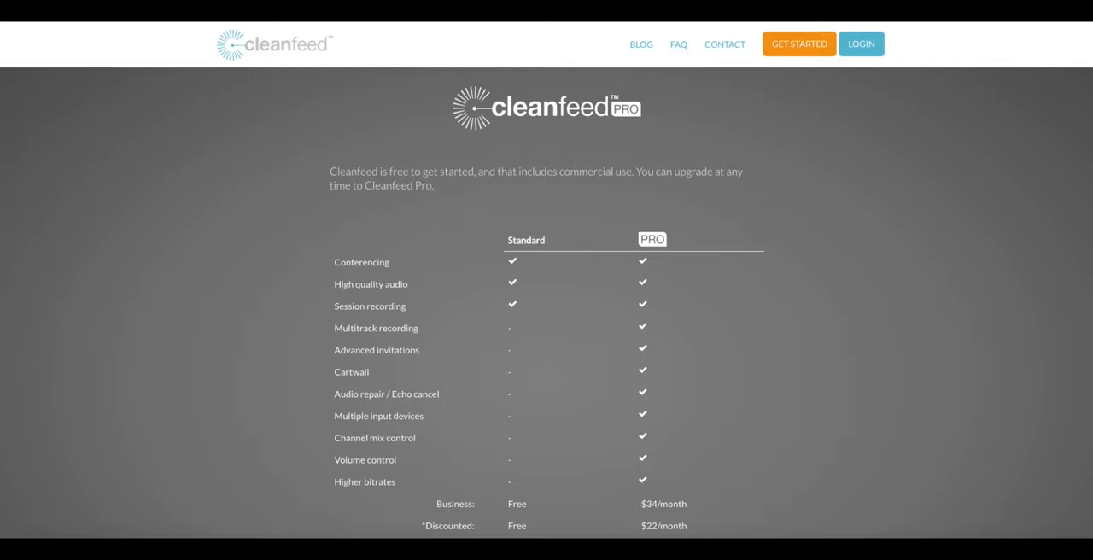
scroll("down", 3)
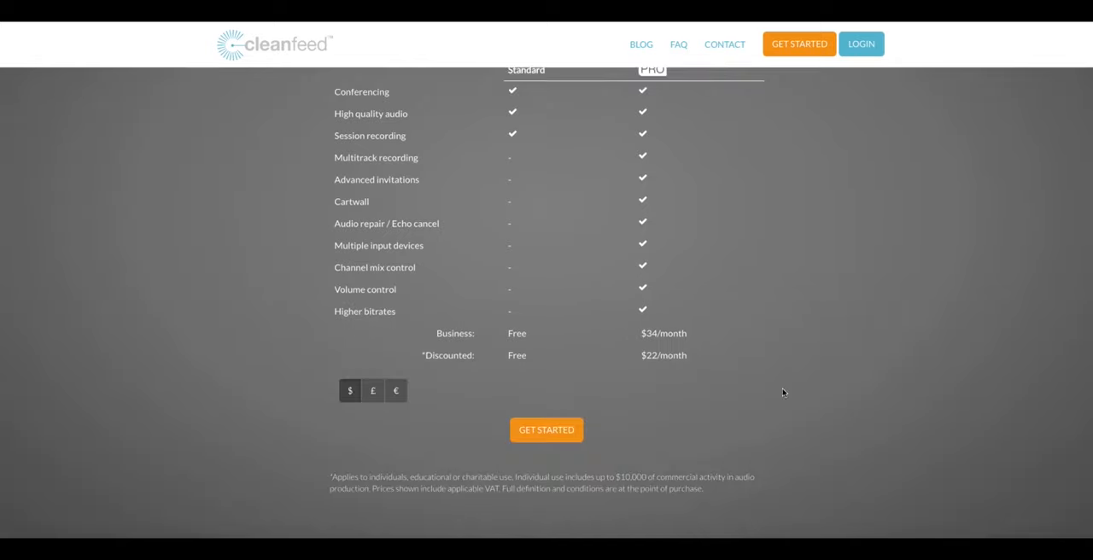
mouse_move(546, 430)
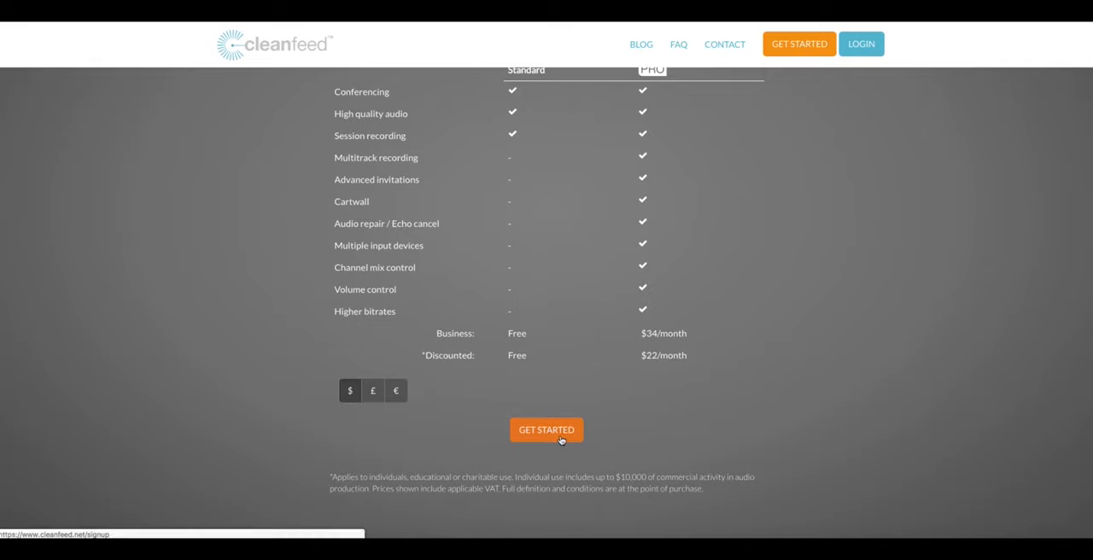
left_click(547, 431)
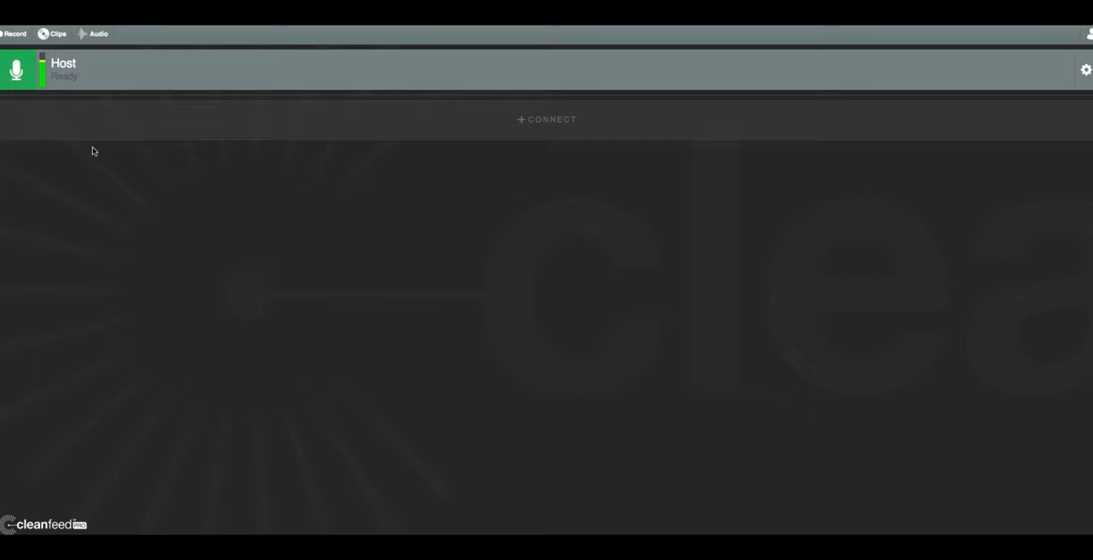
mouse_move(96, 127)
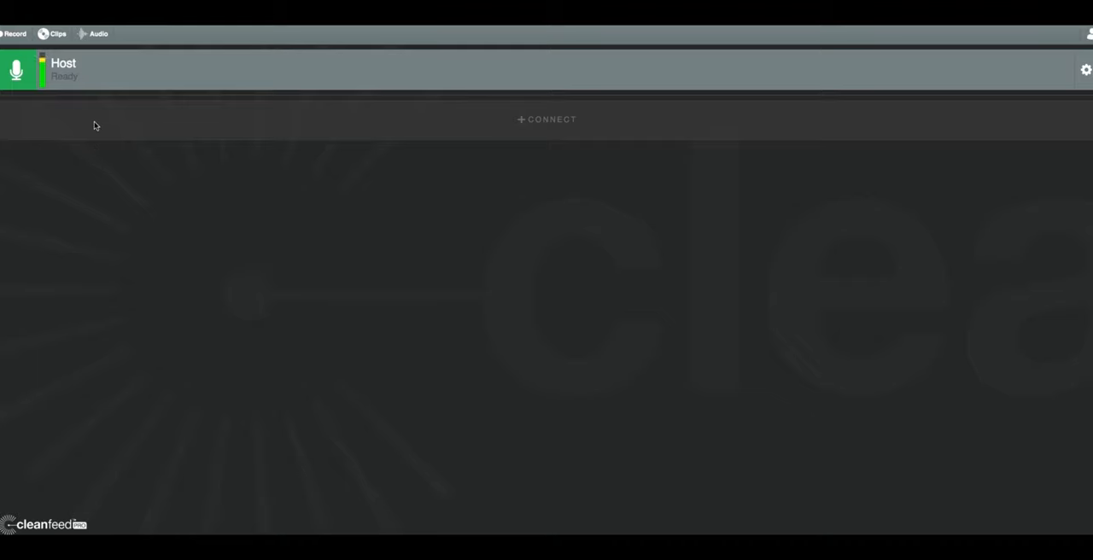
mouse_move(85, 83)
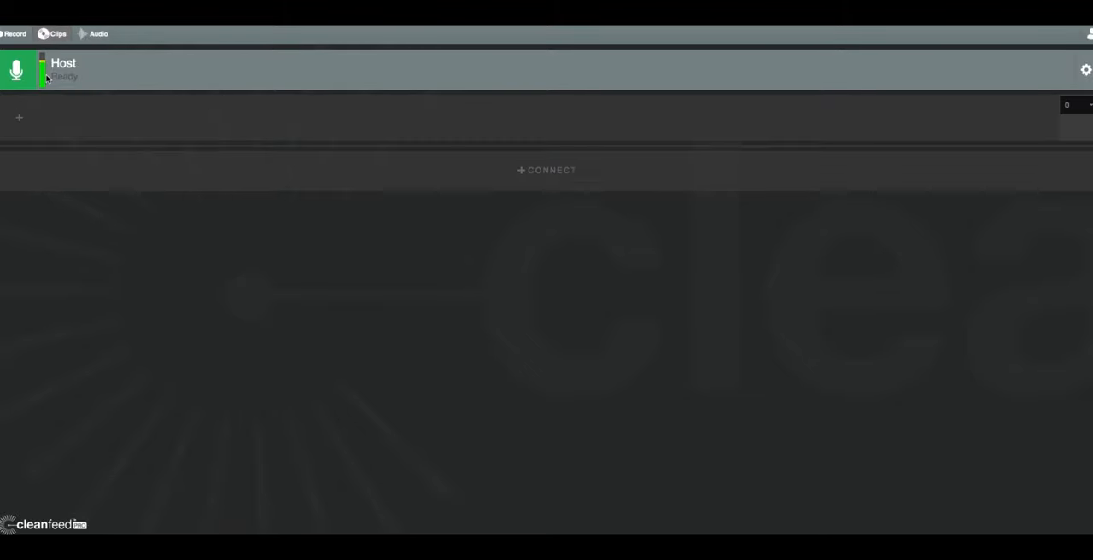
Add clip slots, load Music Bed.mp3 into three clips and play the third one.
left_click(19, 116)
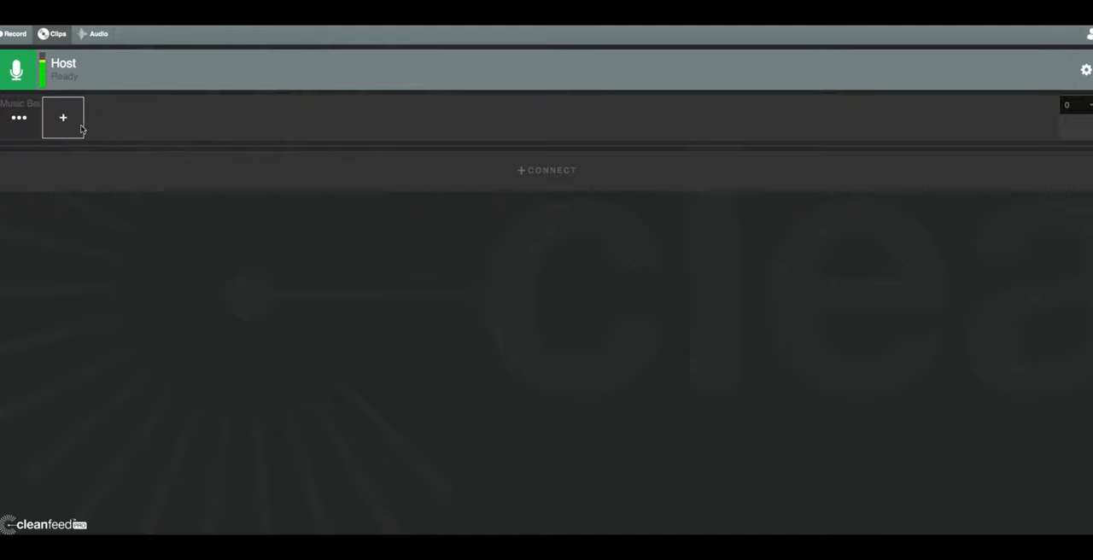
left_click(61, 116)
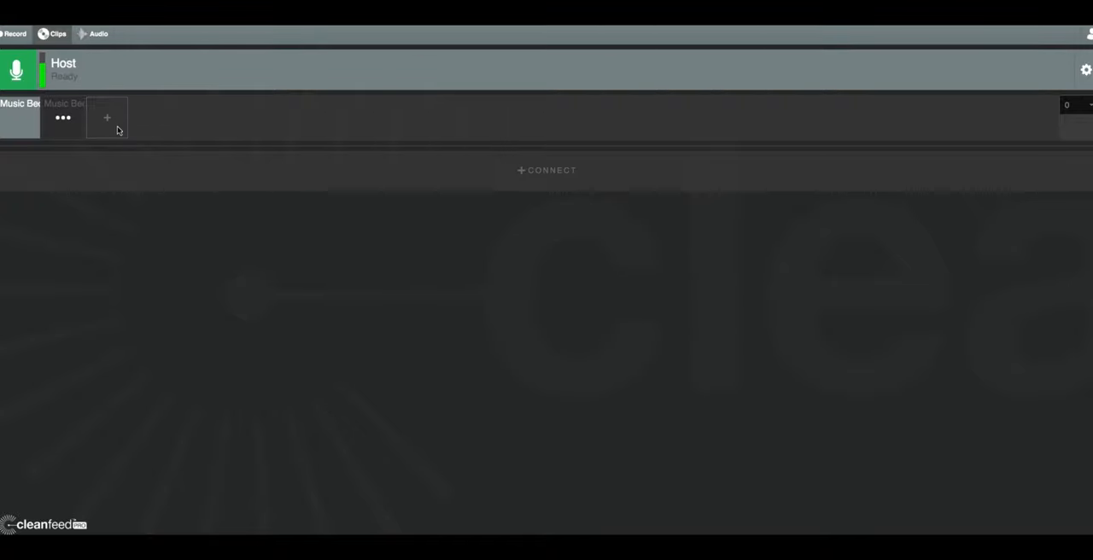
left_click(106, 118)
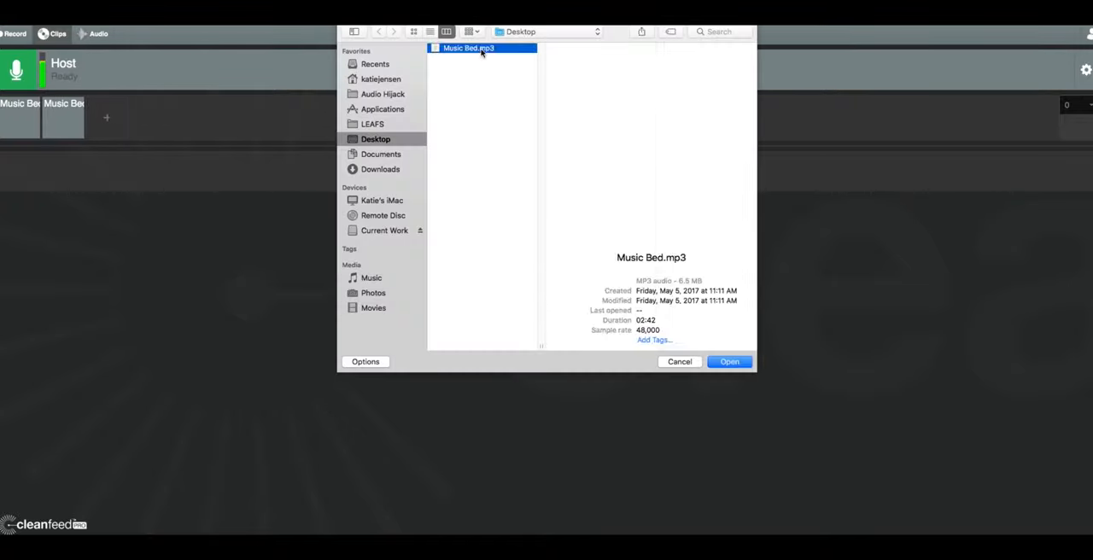
left_click(728, 362)
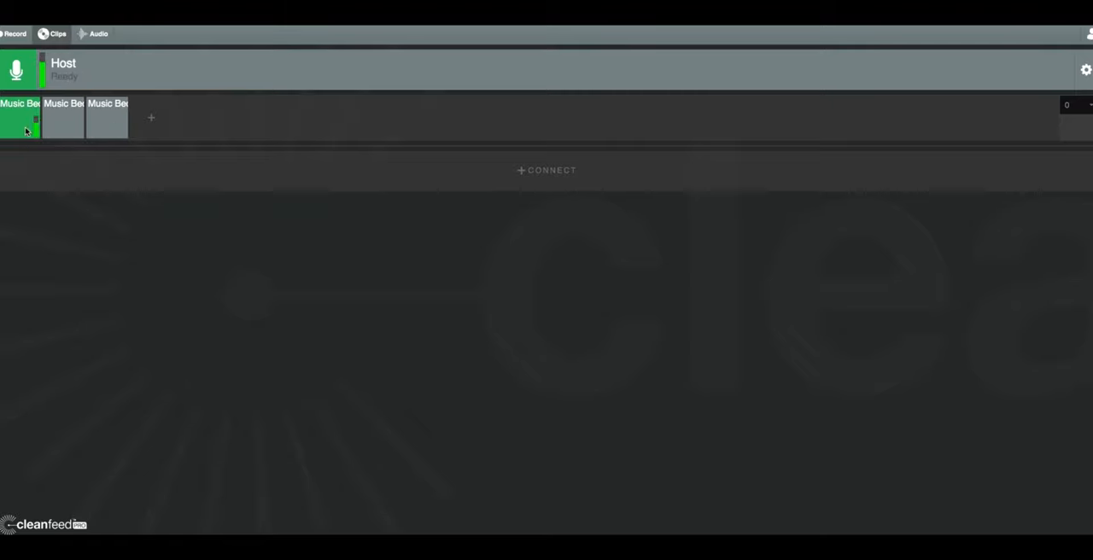
left_click(106, 120)
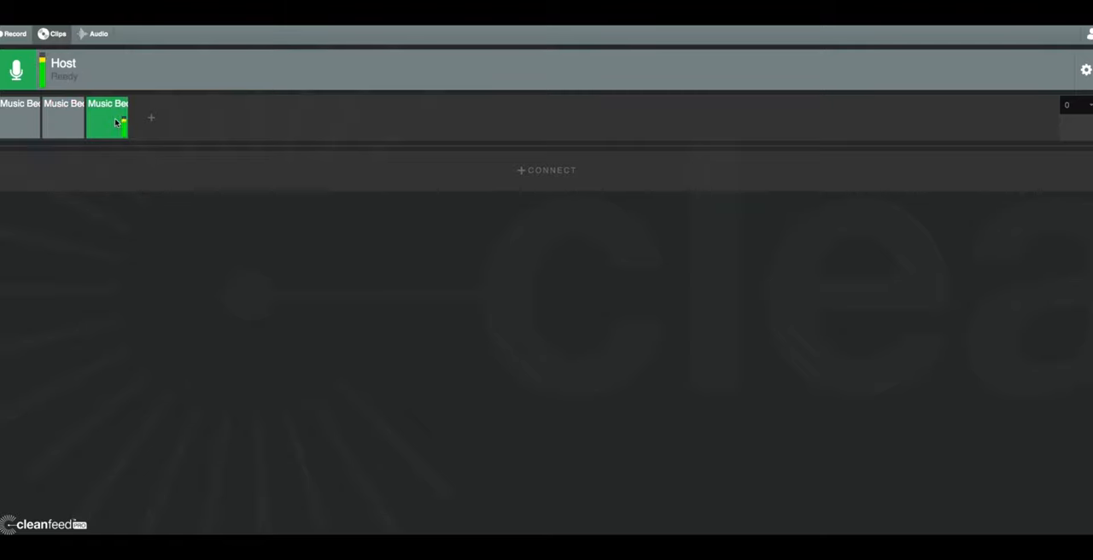
left_click(1086, 69)
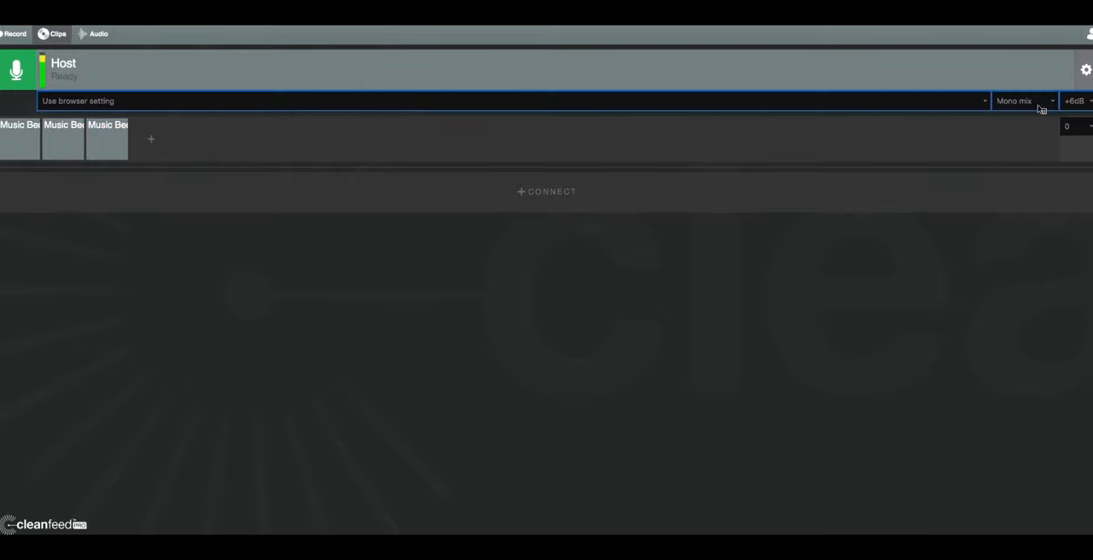
Change the Host channel's input gain from +6dB to +2dB with mono mix selected.
left_click(1023, 101)
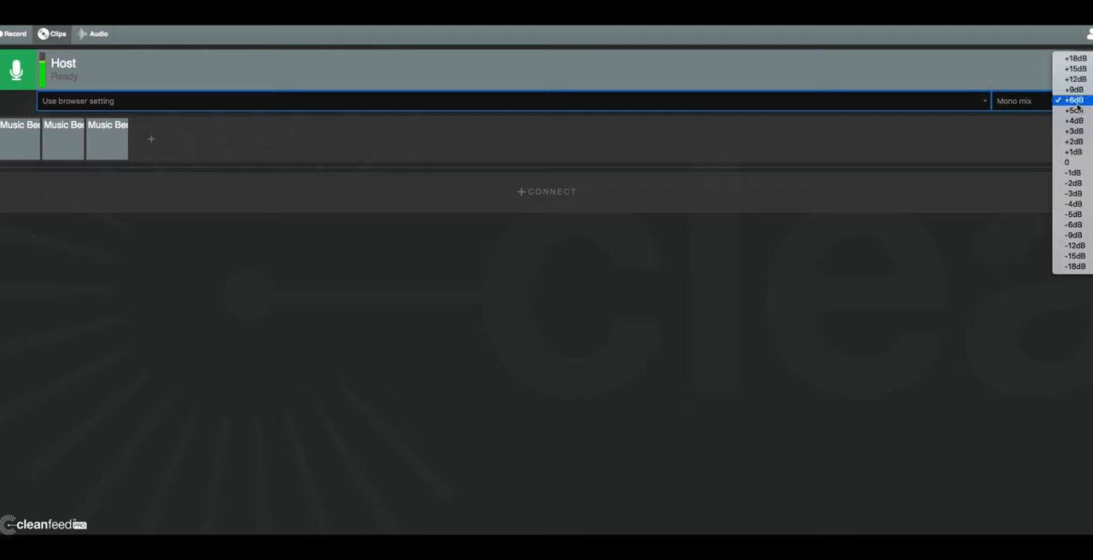
mouse_move(1074, 58)
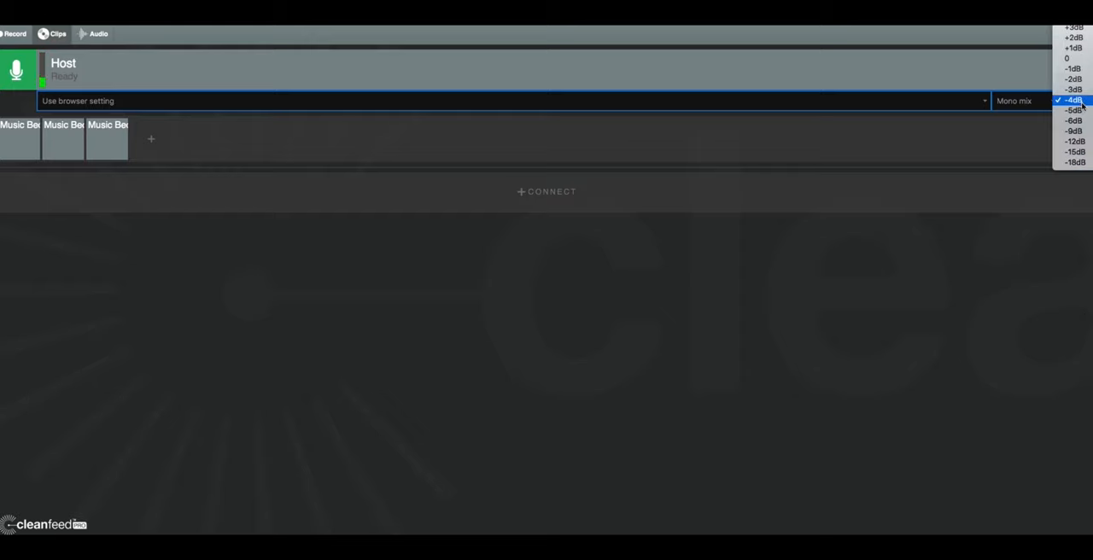
left_click(1066, 58)
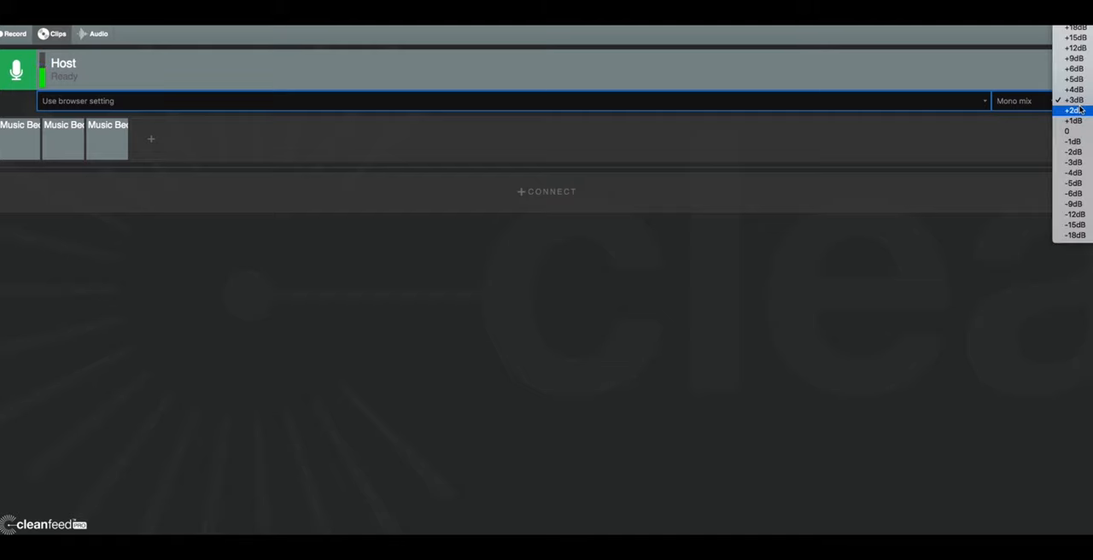
left_click(1074, 110)
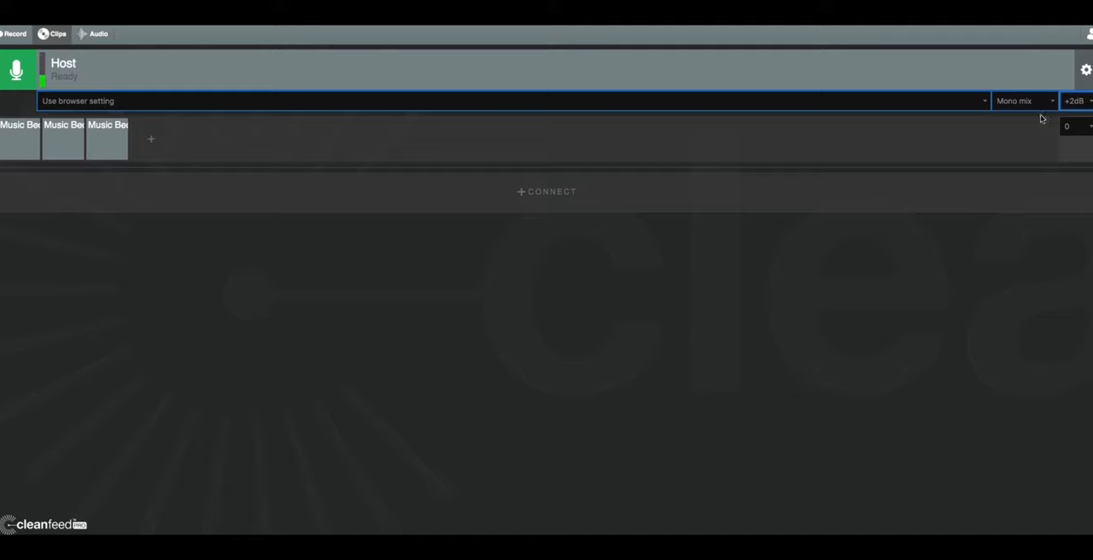
mouse_move(895, 235)
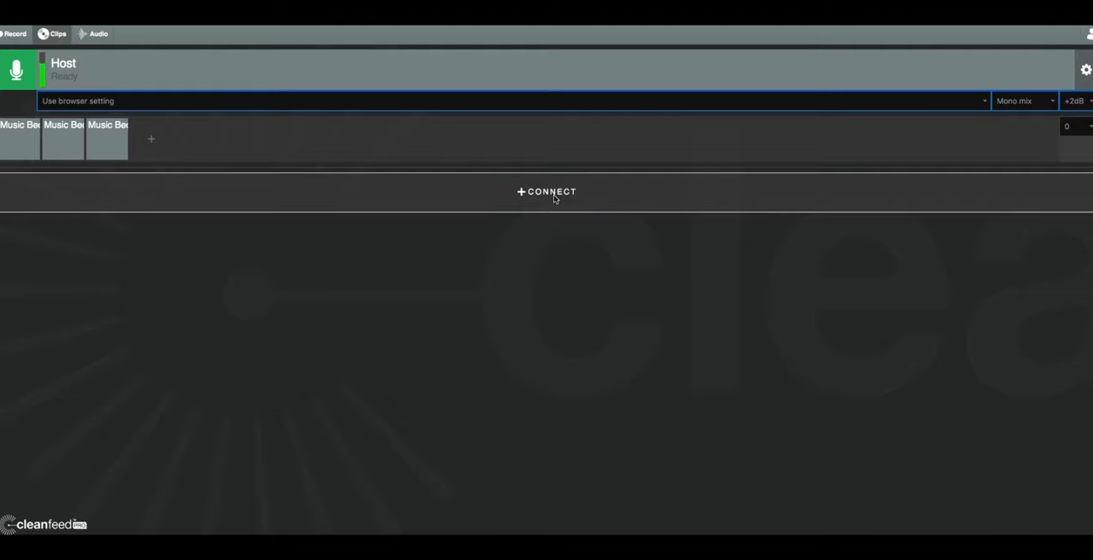
left_click(546, 191)
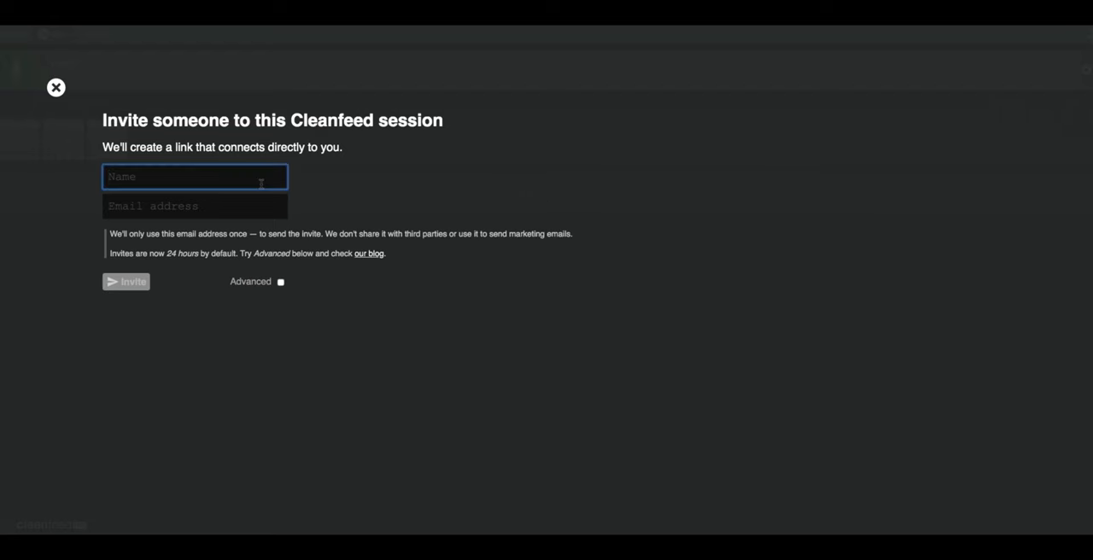
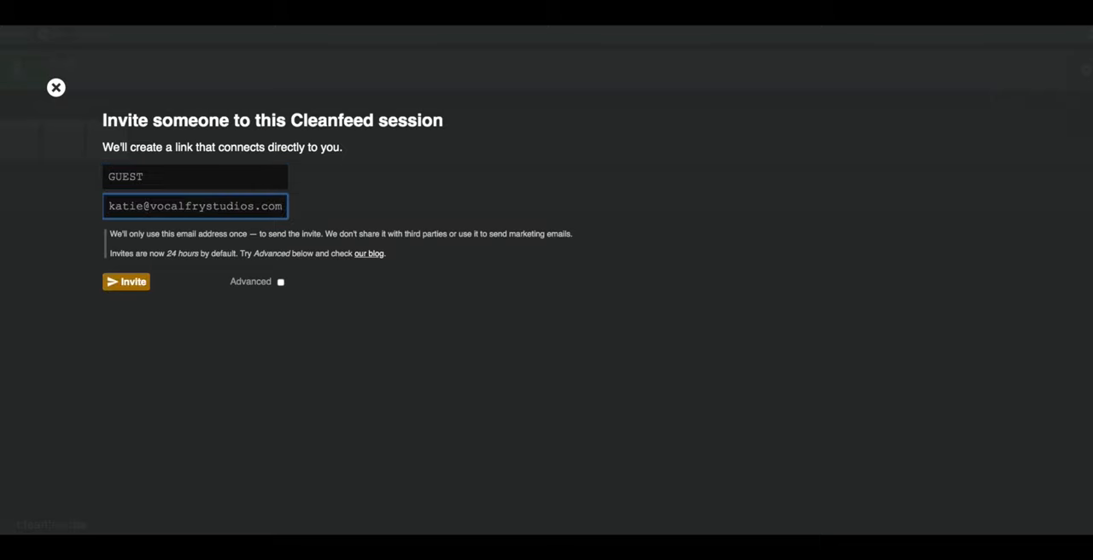
left_click(56, 87)
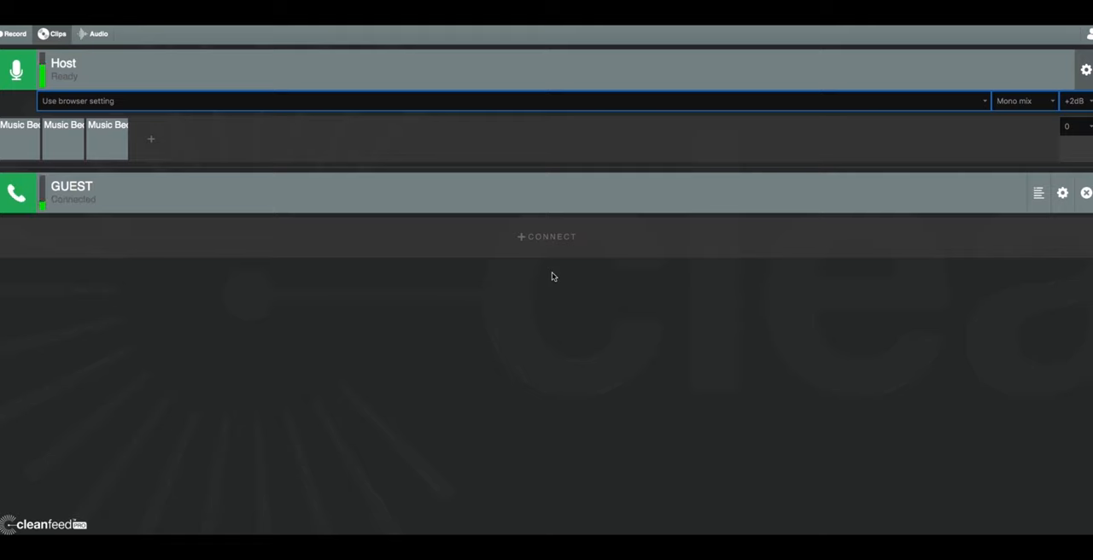
Lower the host gain to -3dB and change the guest's gain level in the audio settings.
left_click(1074, 101)
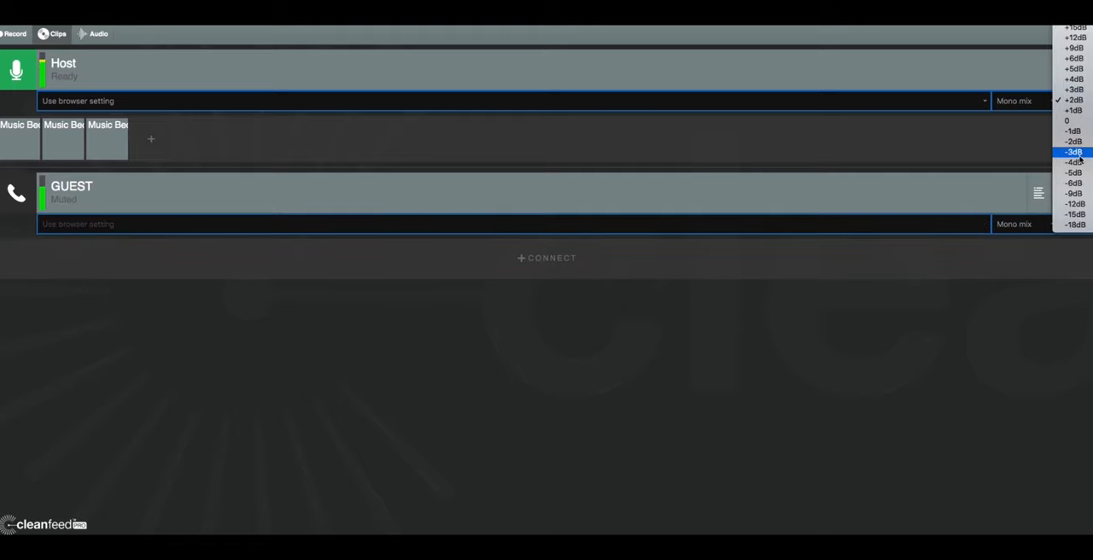
left_click(1075, 152)
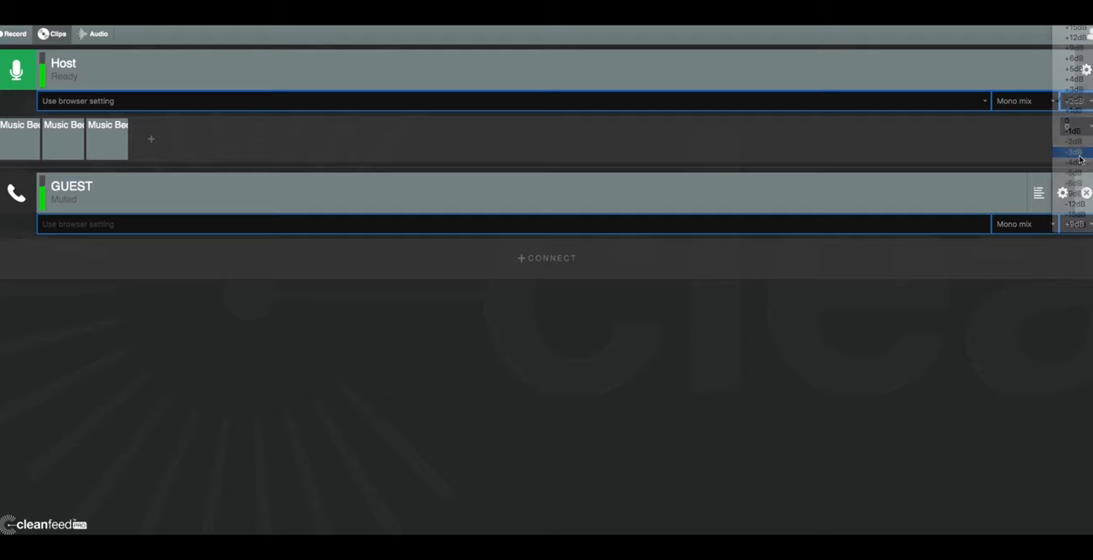
left_click(1074, 152)
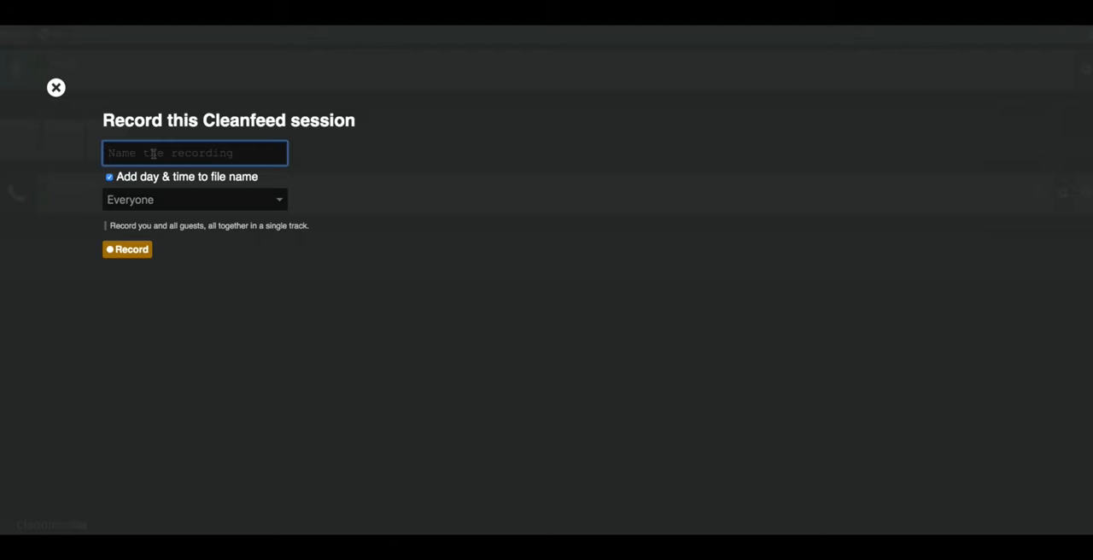
Name the recording 'Katie Interview May 6th 2020' and set its source to Multitrack.
type("K")
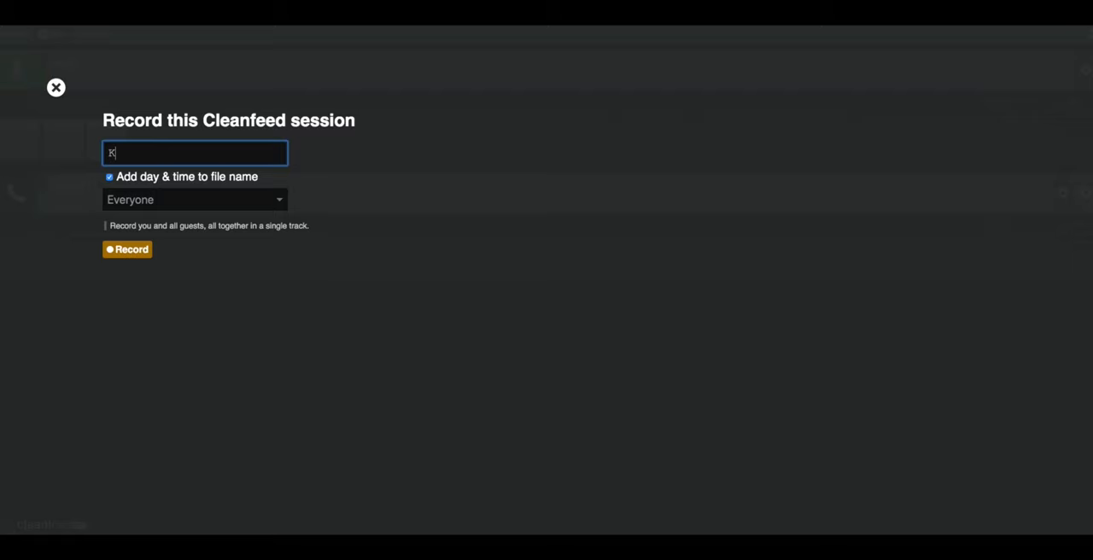
type("atie Inter")
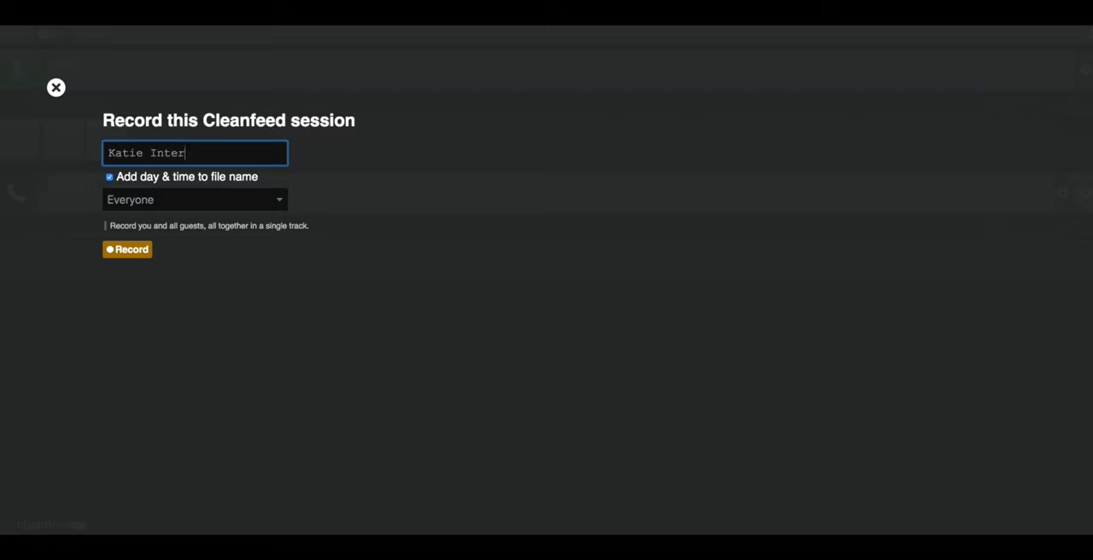
type("view May 6th")
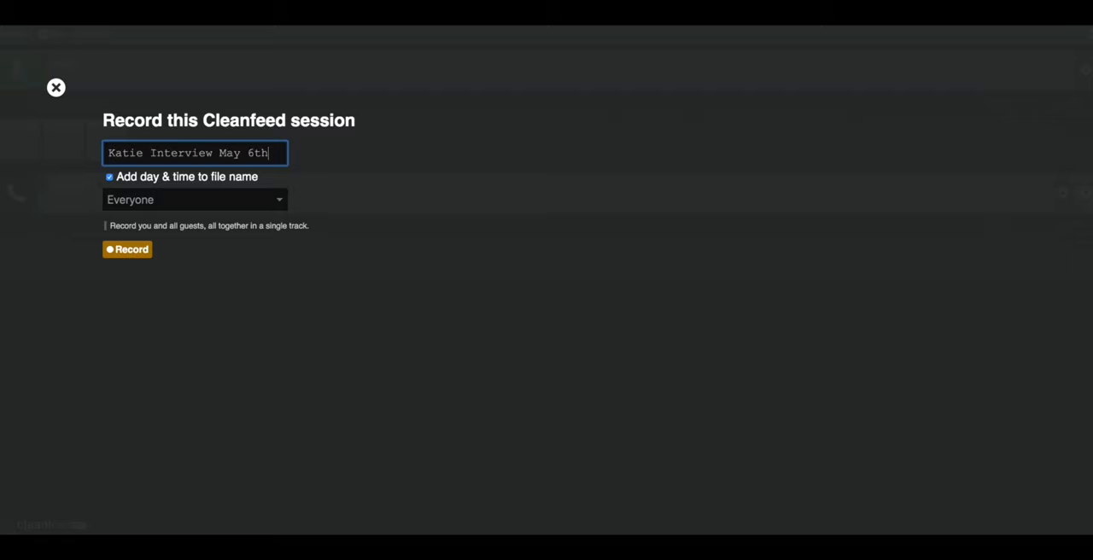
type("2020")
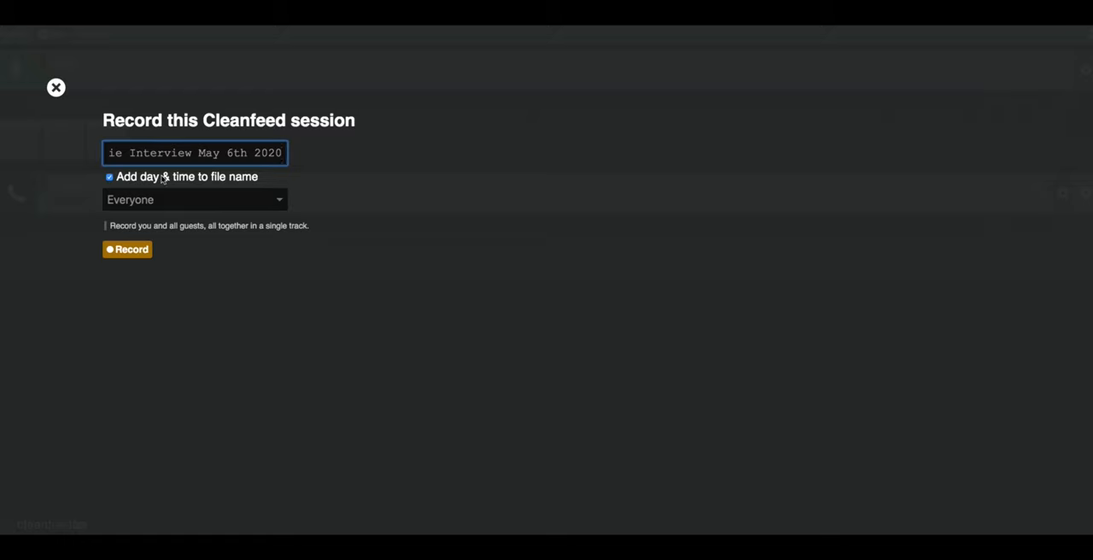
left_click(195, 198)
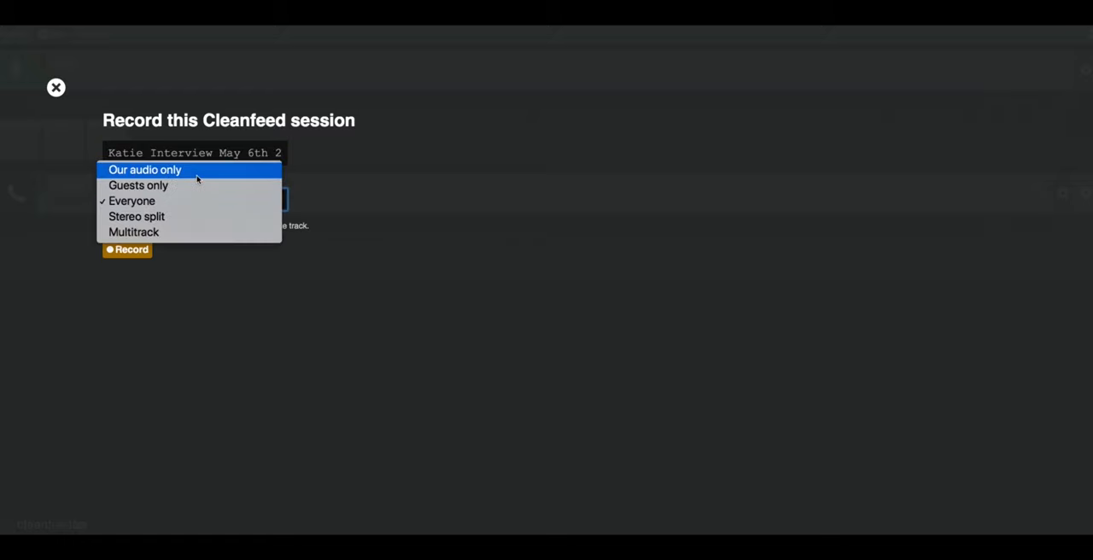
mouse_move(185, 216)
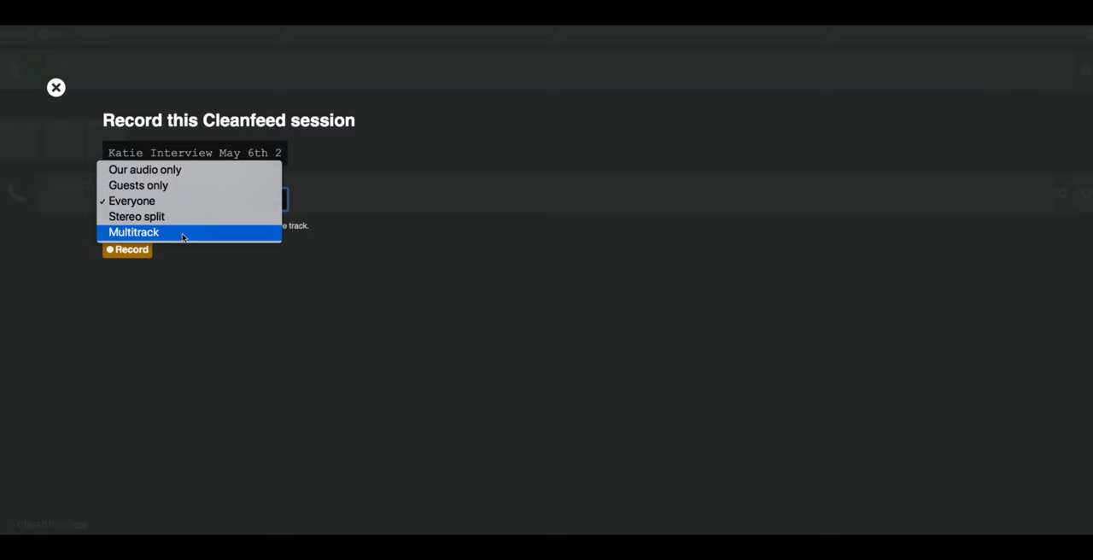
left_click(134, 232)
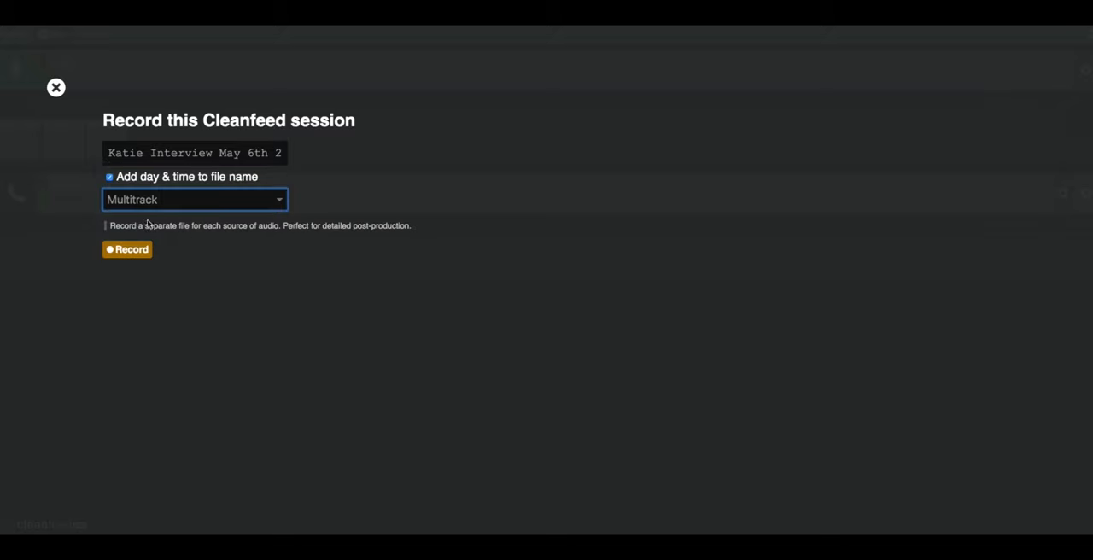
mouse_move(212, 239)
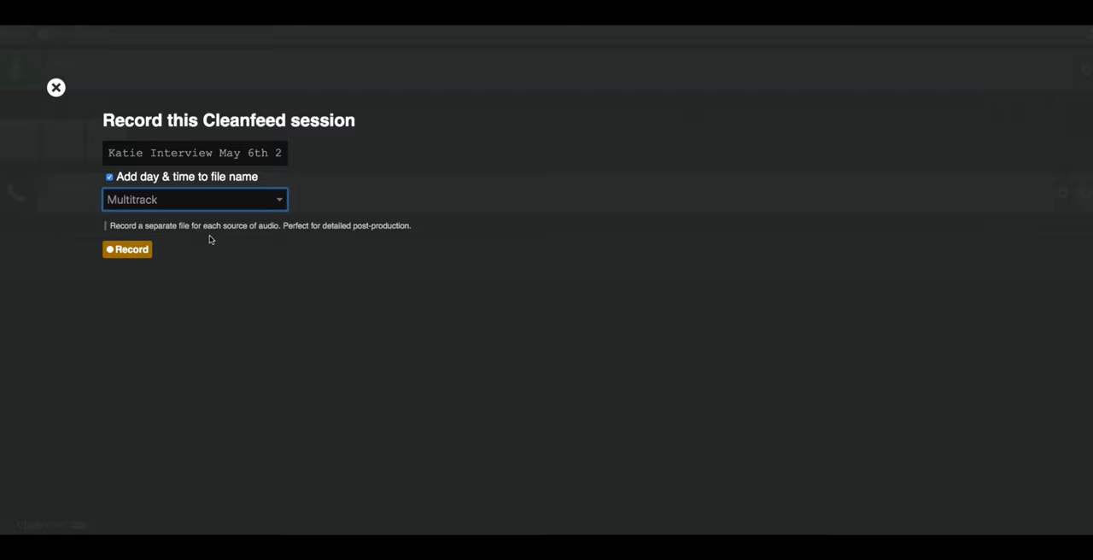
mouse_move(272, 241)
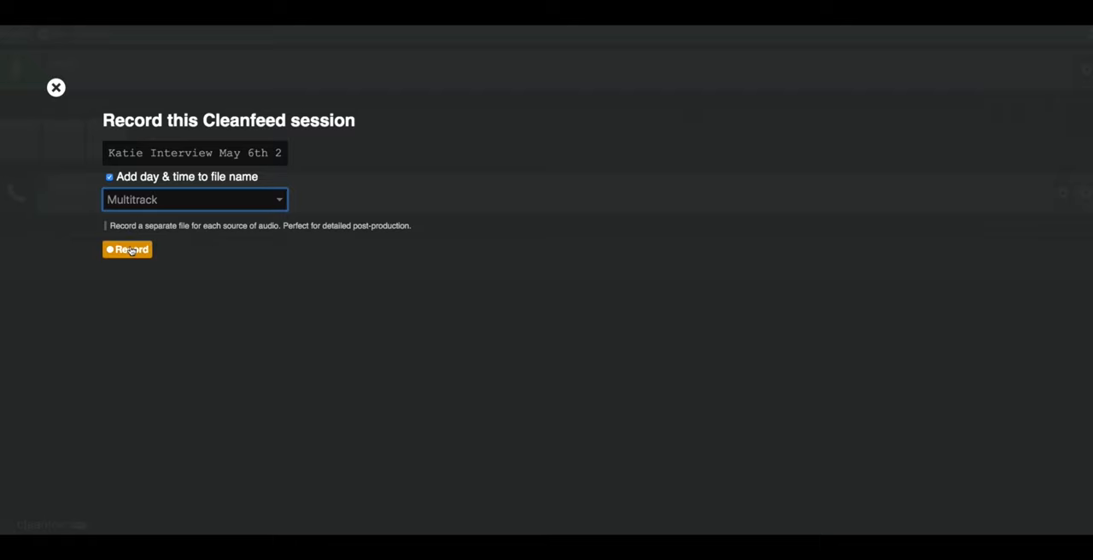
Record a short multitrack take, then download all tracks as a zip archive to Downloads.
left_click(126, 249)
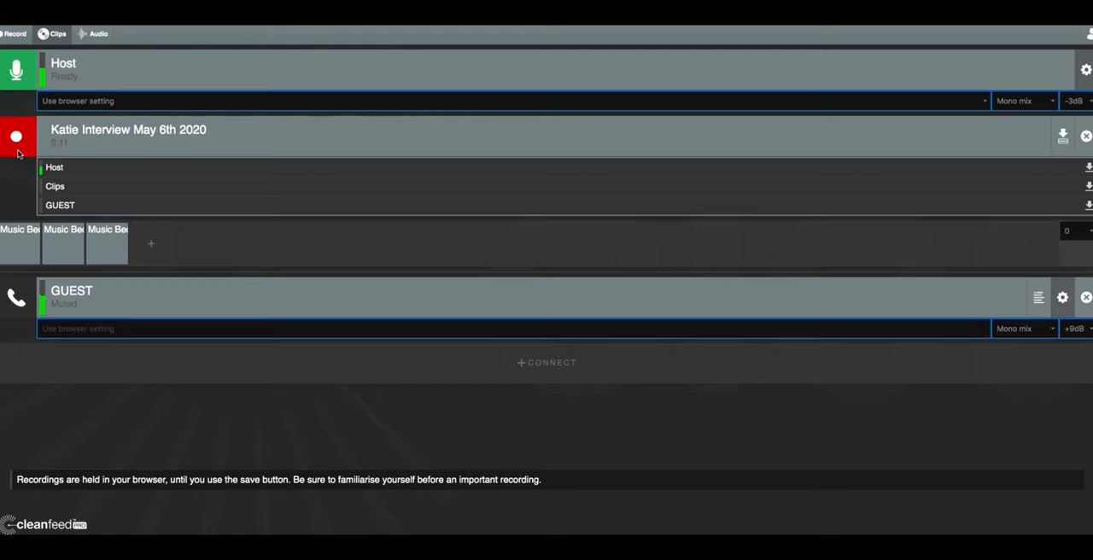
left_click(15, 137)
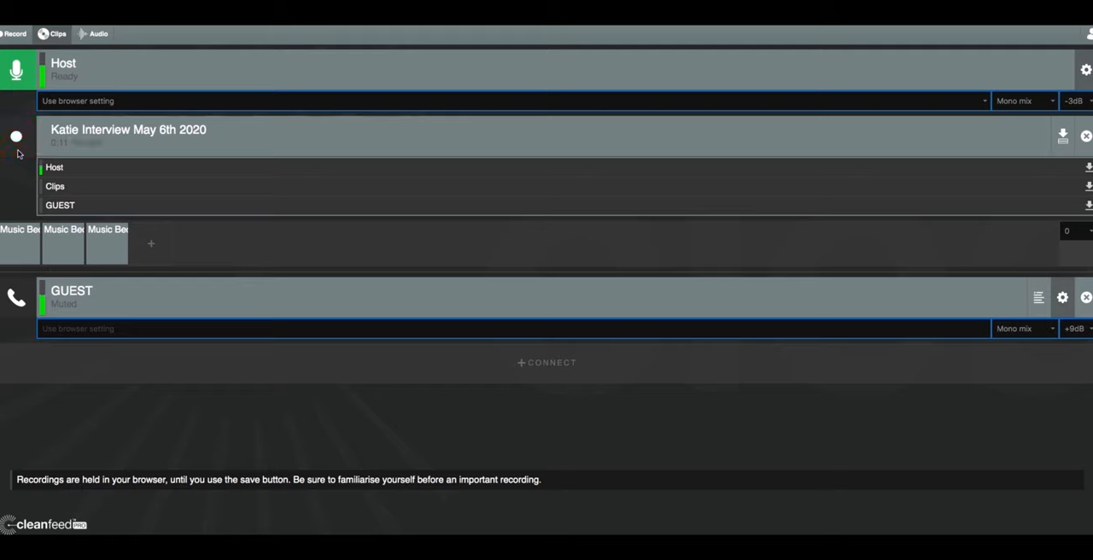
mouse_move(31, 157)
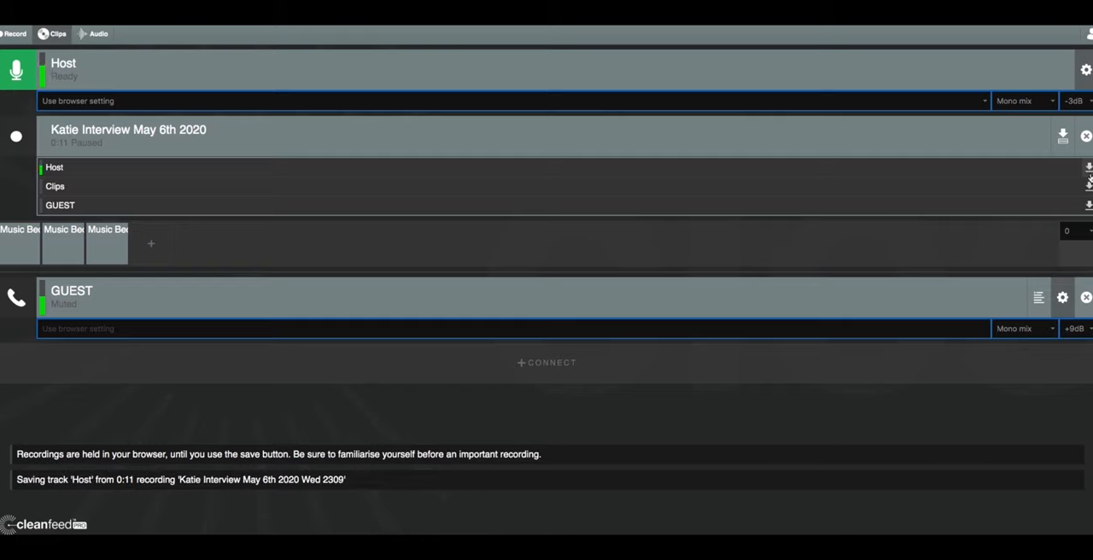
left_click(1062, 137)
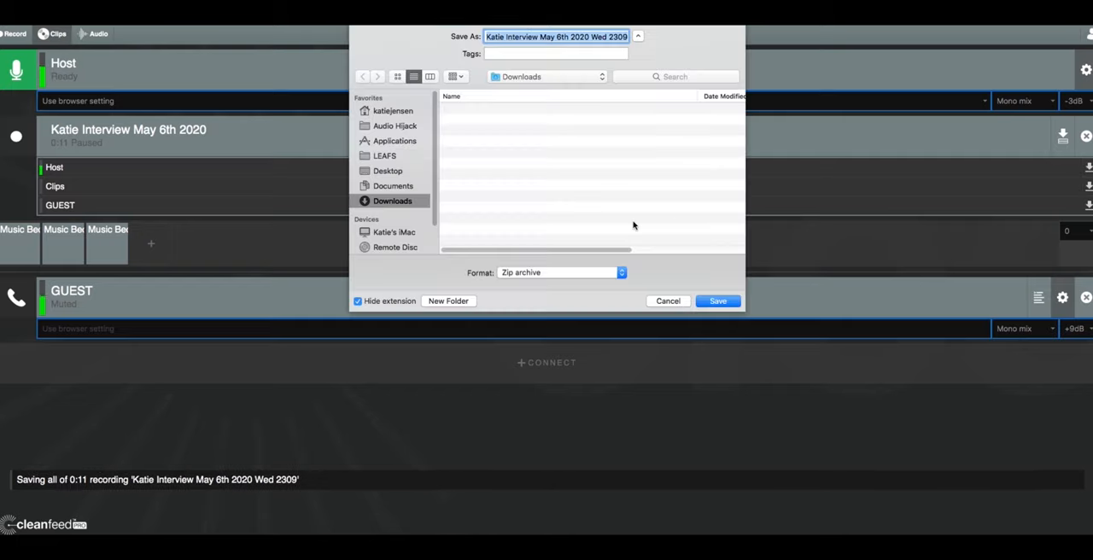
left_click(717, 301)
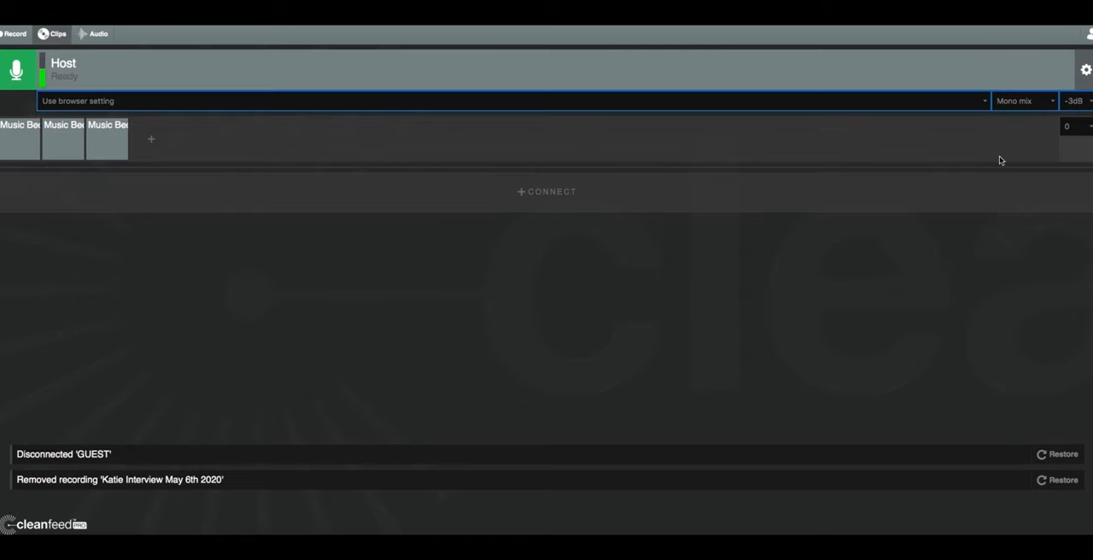
mouse_move(735, 266)
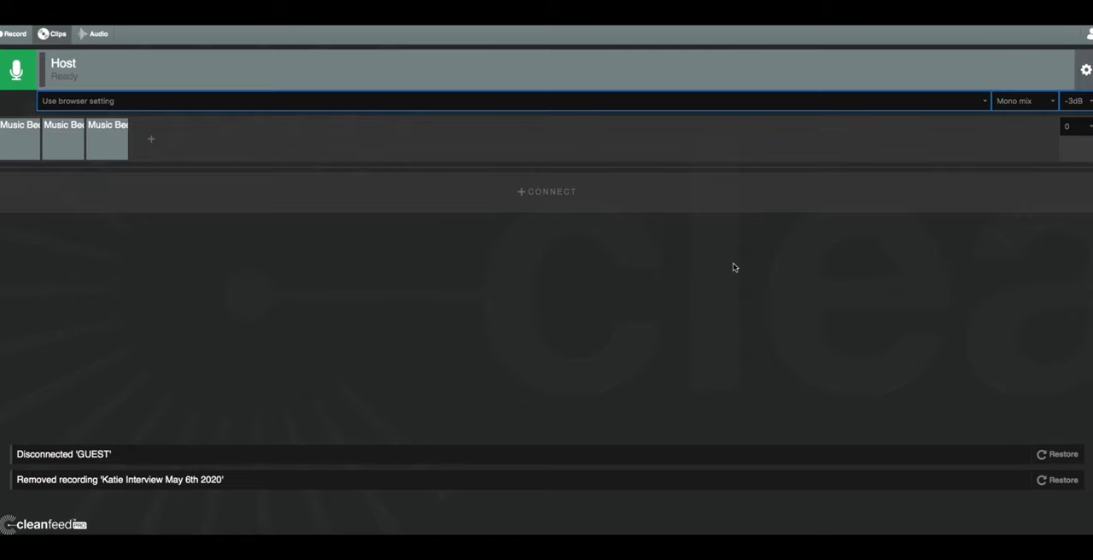